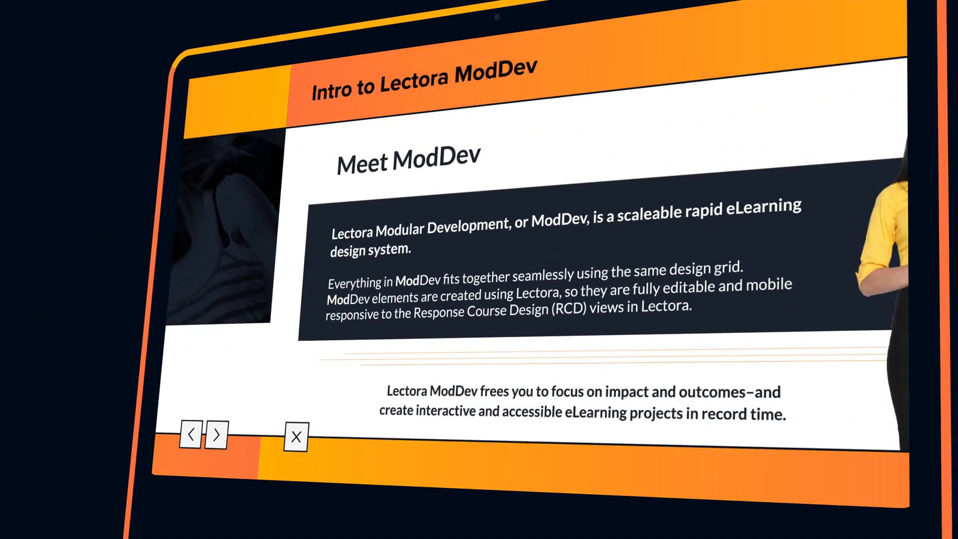
Advance the Intro to Lectora ModDev preview from Meet ModDev to the Objectives page
{"action": "left_click", "coordinate": [218, 435]}
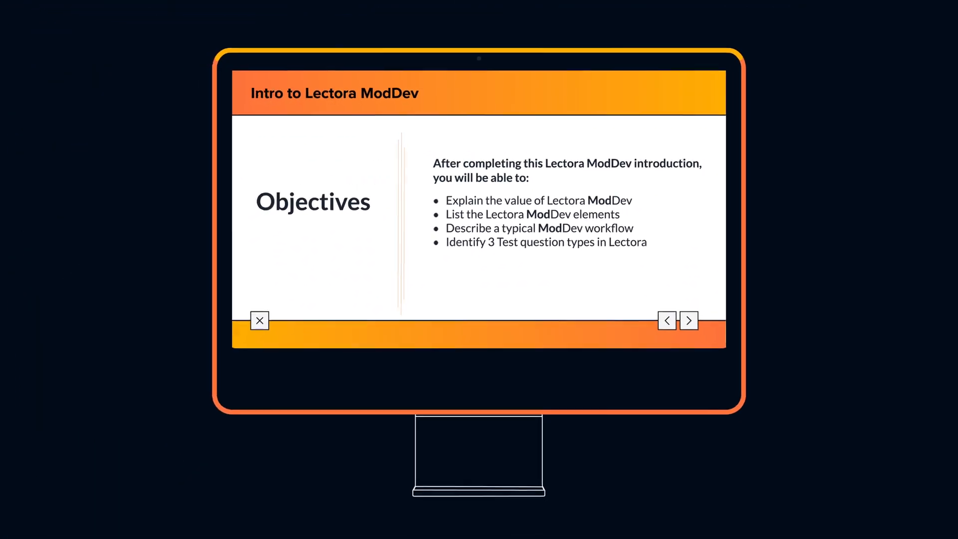
{"action": "left_click", "coordinate": [689, 320]}
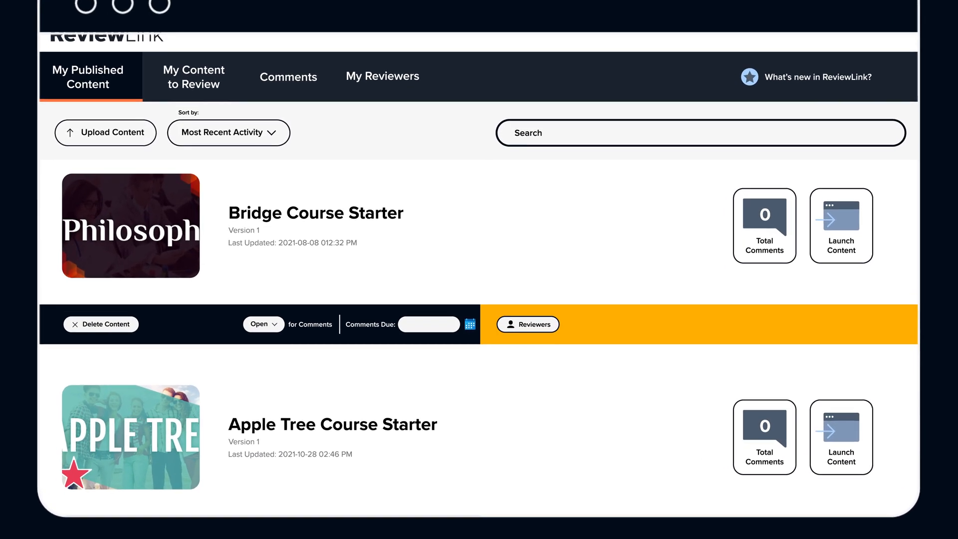
Draft a Chinese Tea Culture comment beginning 'For example, a child may serve tea to their paren…'
{"action": "left_click", "coordinate": [841, 226]}
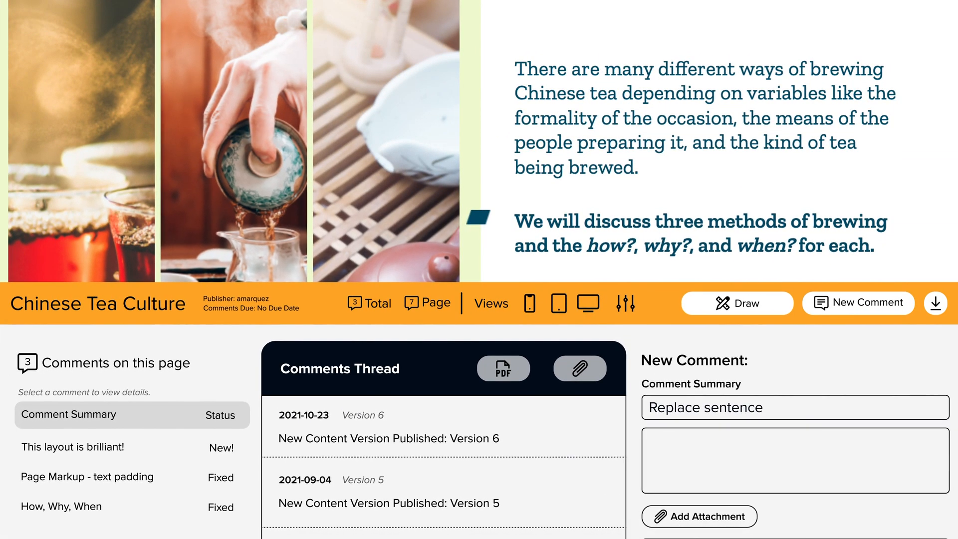
{"action": "type", "text": "For example, a child may serve tea to their paren"}
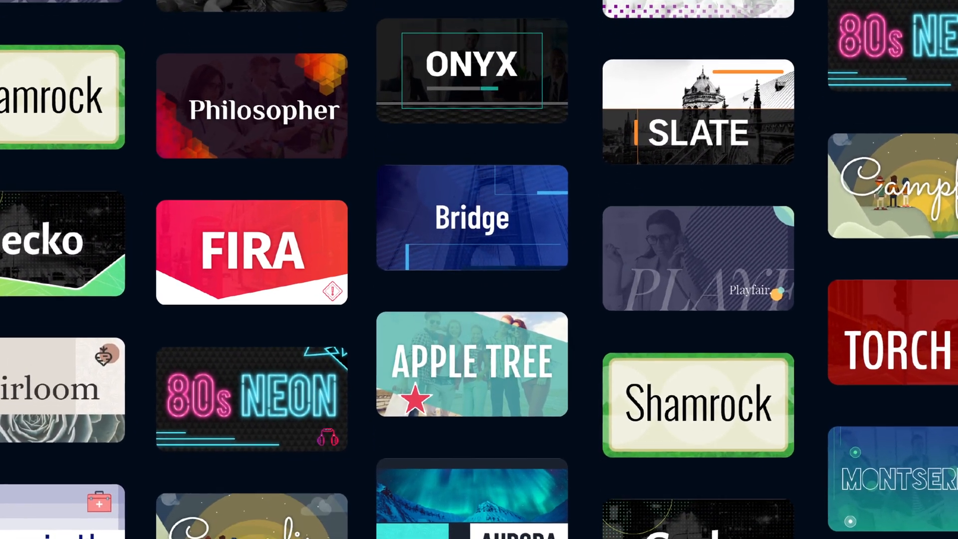
{"action": "scroll", "scroll_direction": "down", "scroll_amount": 3}
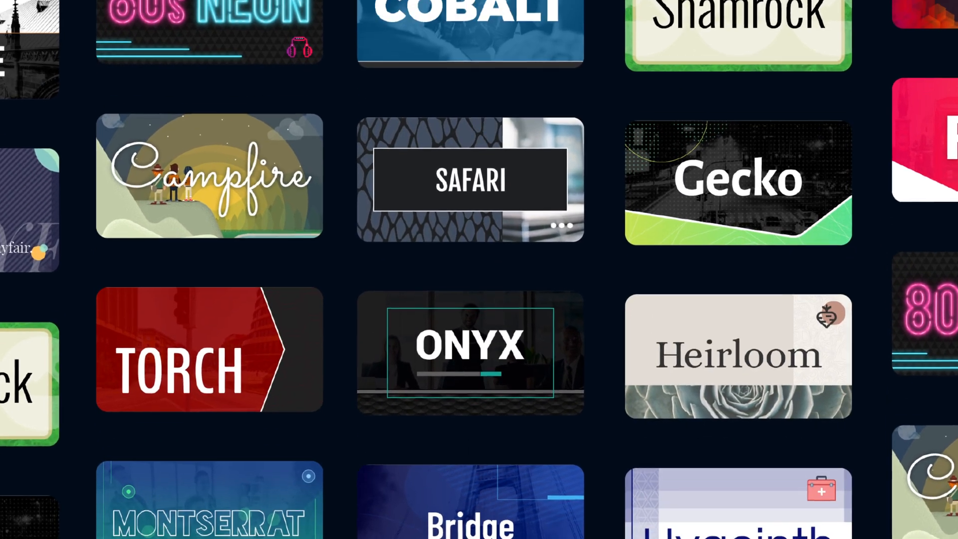
{"action": "scroll", "scroll_direction": "down", "scroll_amount": 3}
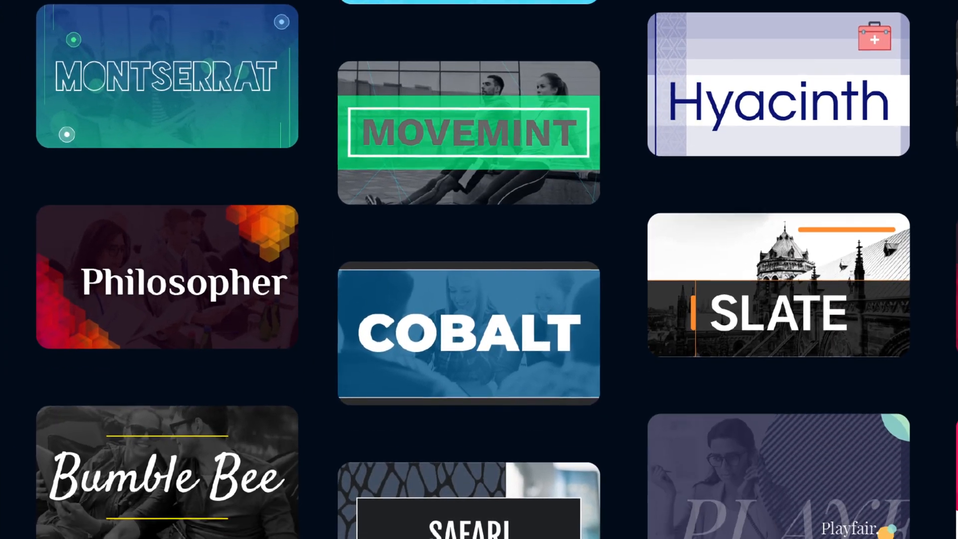